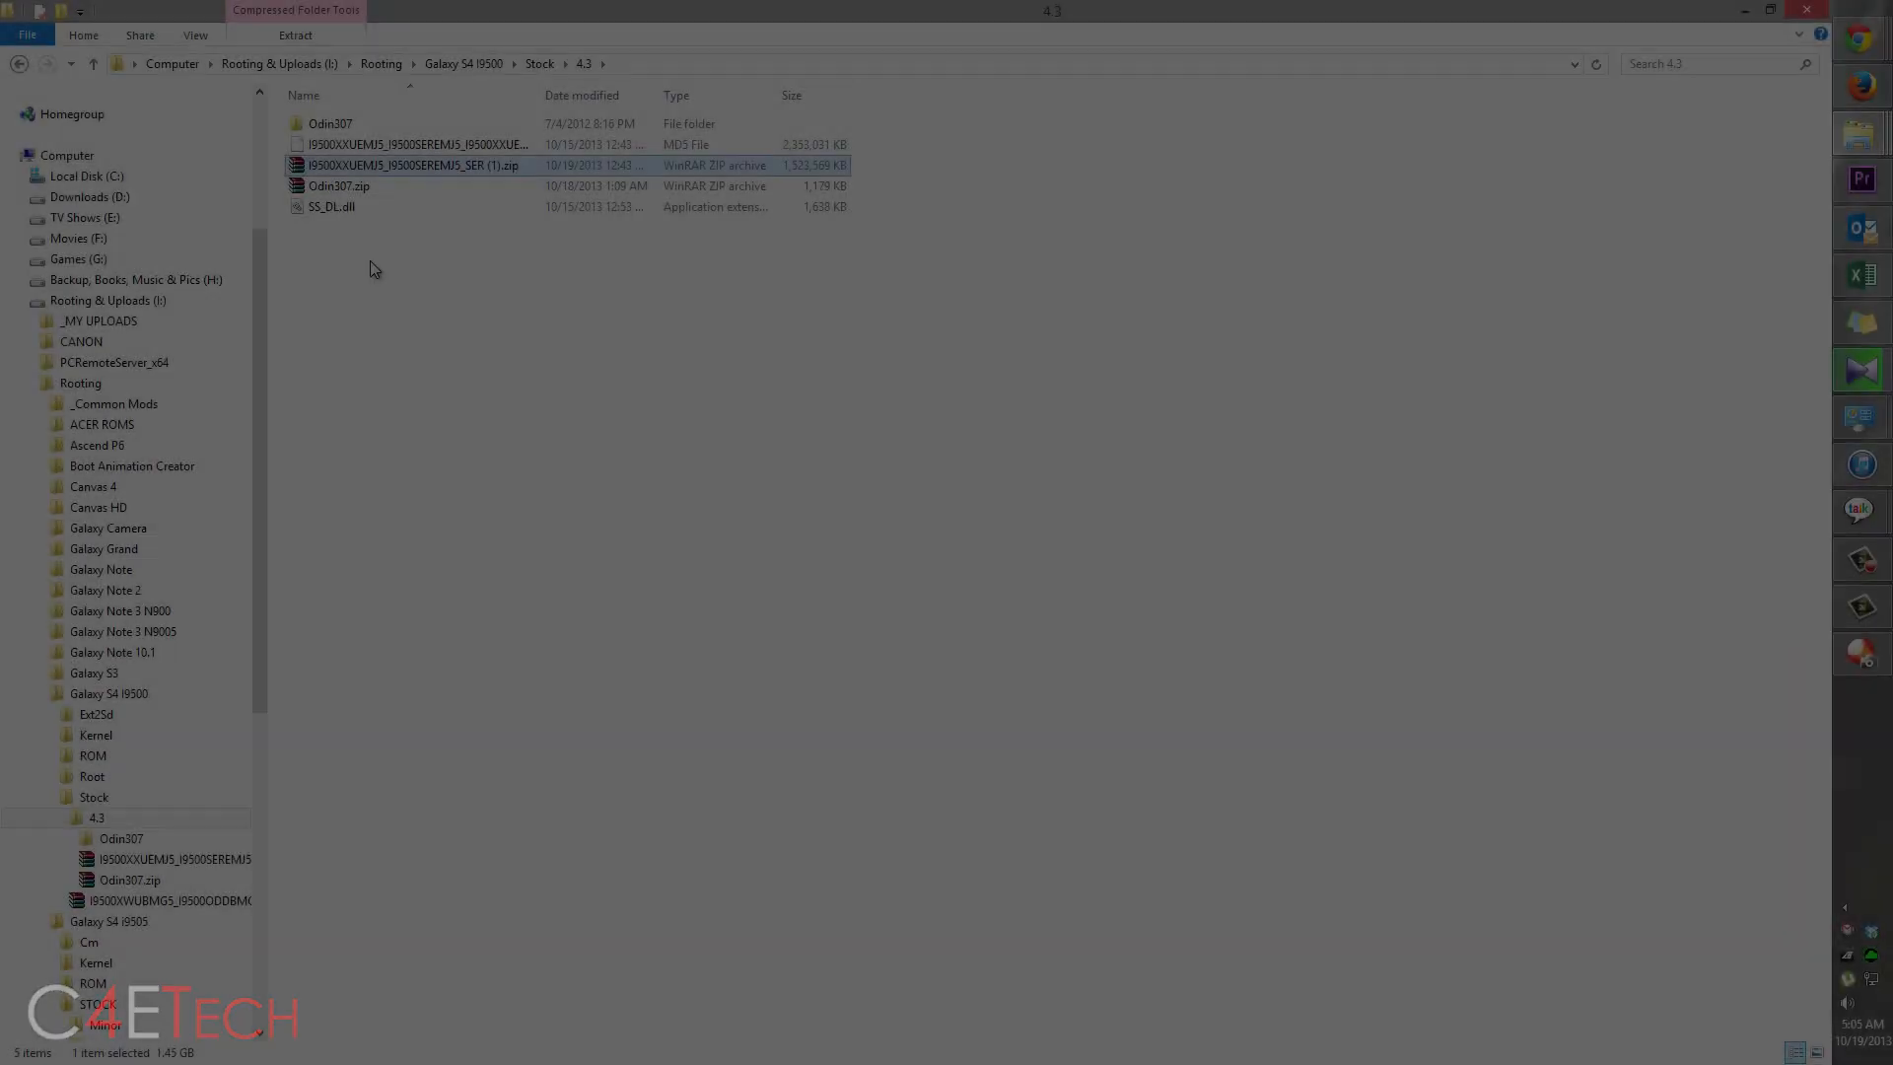
Open the Odin307 folder and run Odin3 v3.07.exe as administrator
{"action": "double_click", "coordinate": [329, 123]}
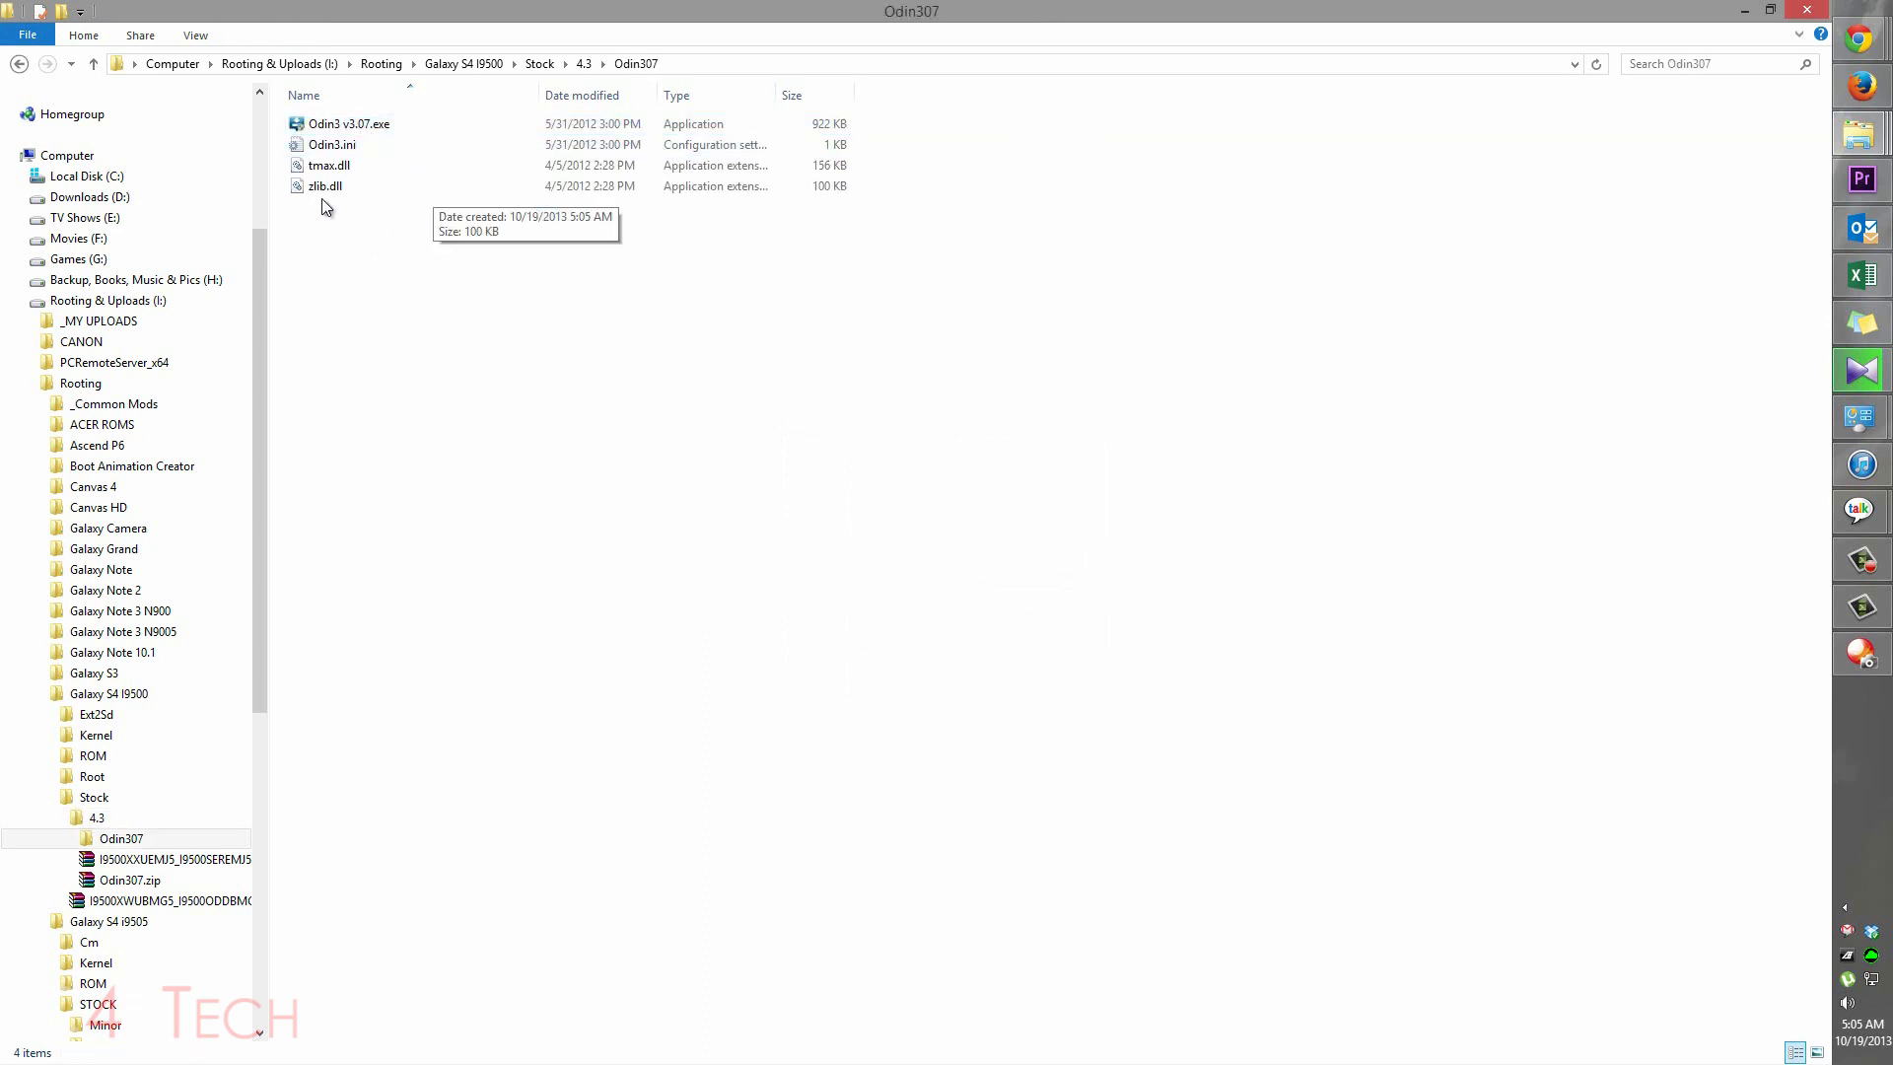
{"action": "right_click", "coordinate": [347, 123]}
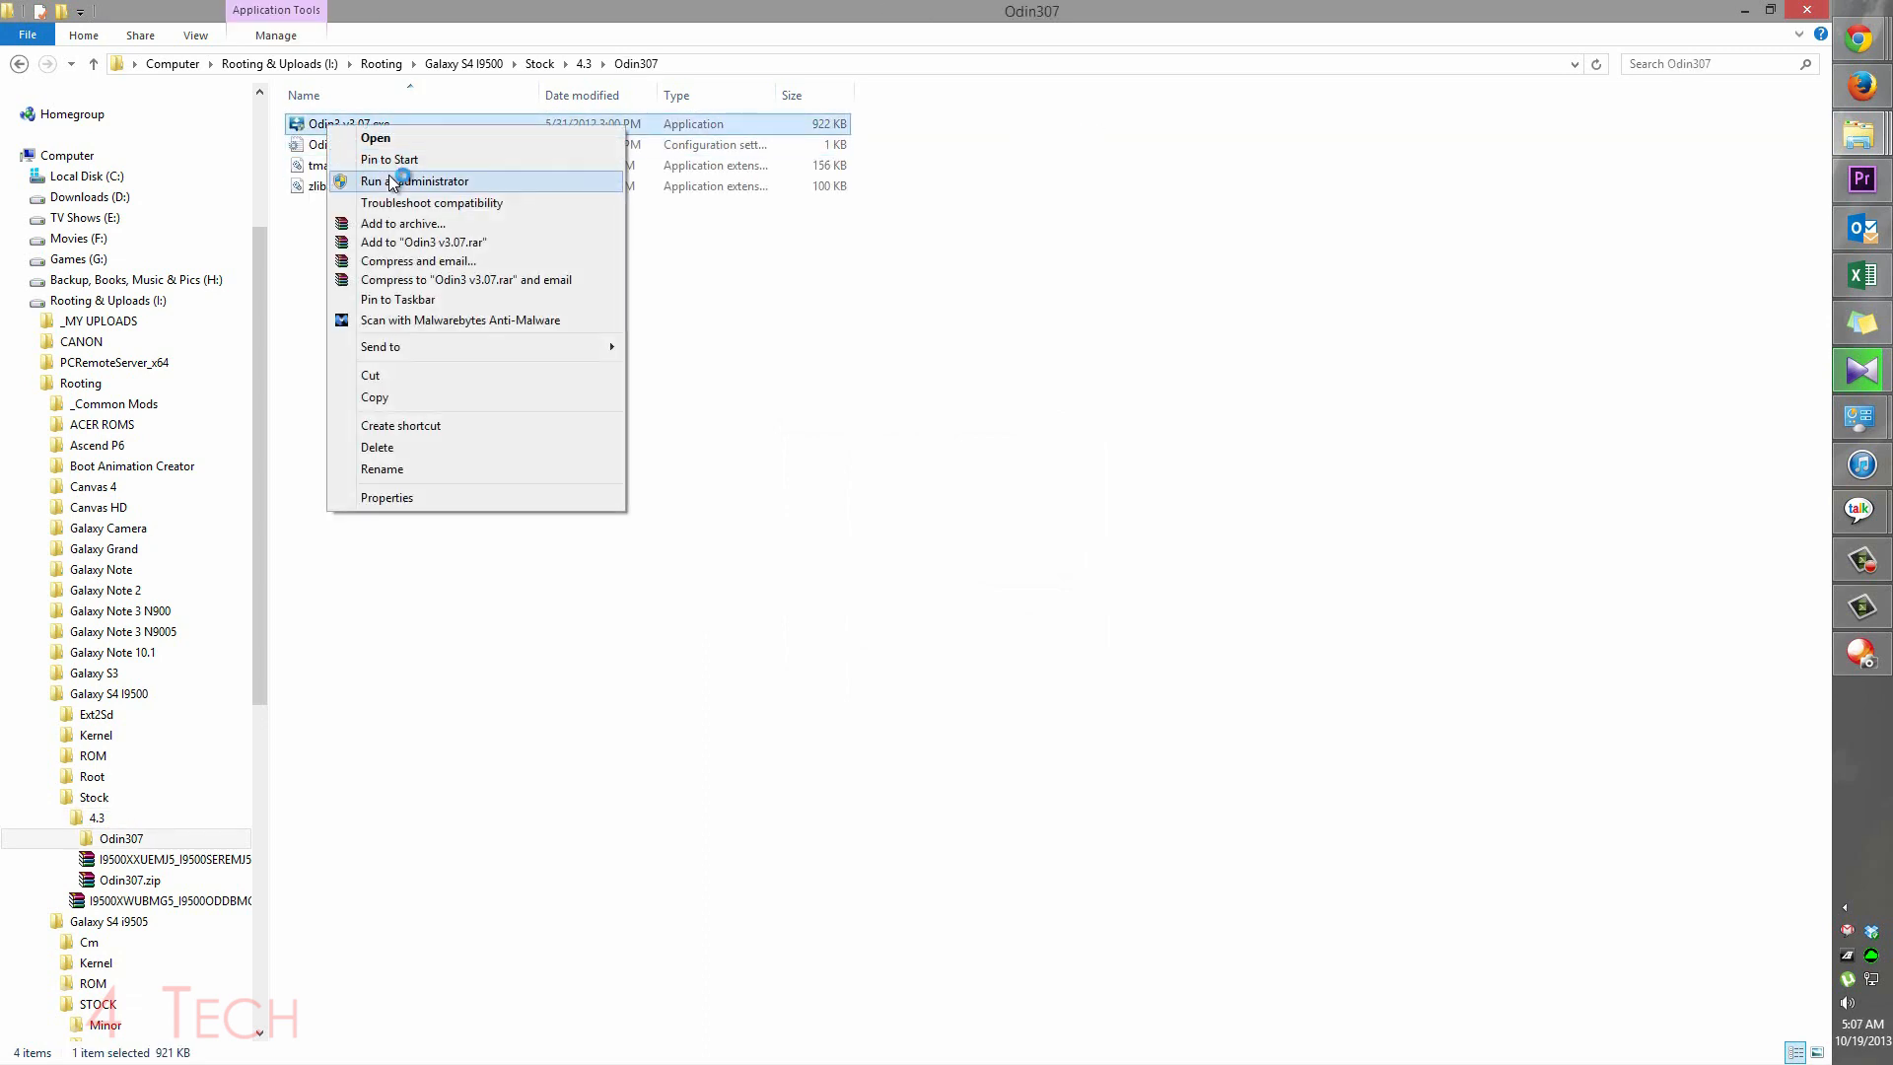
{"action": "left_click", "coordinate": [414, 181]}
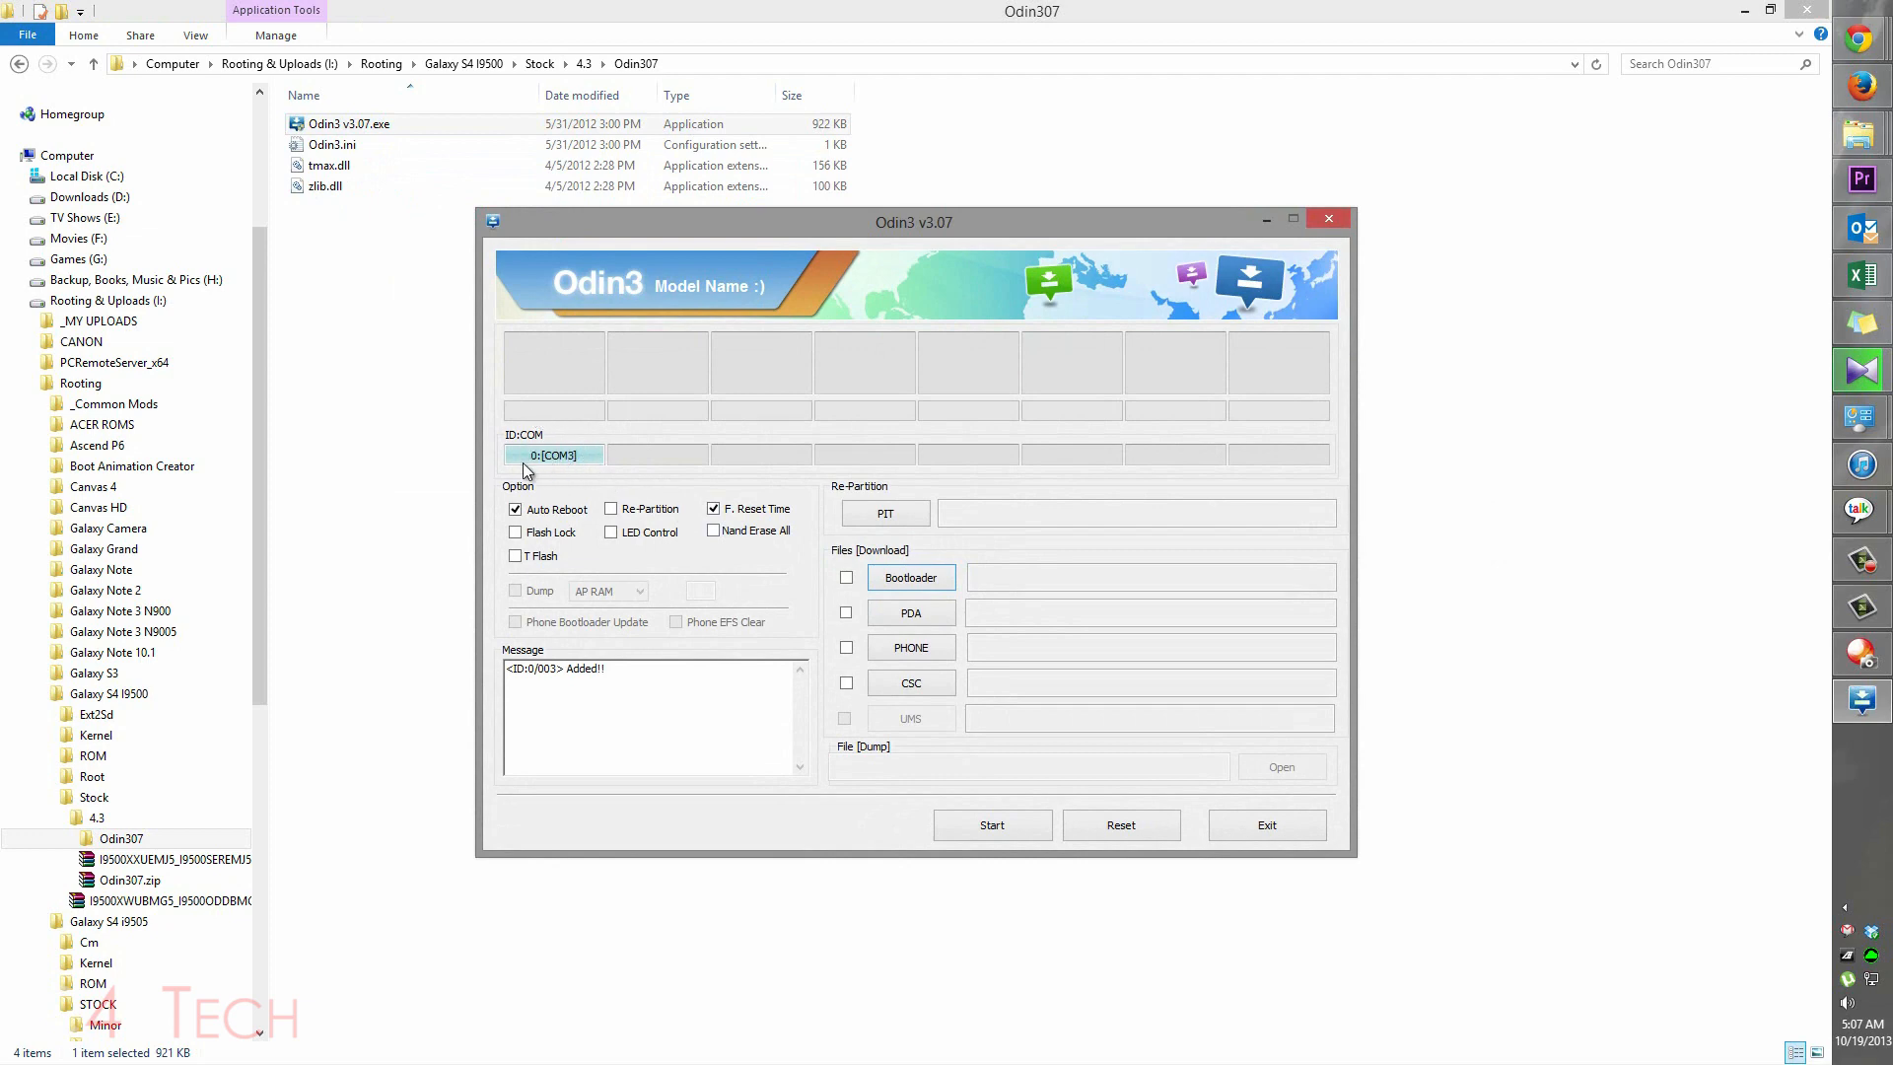
{"action": "mouse_move", "coordinate": [505, 472]}
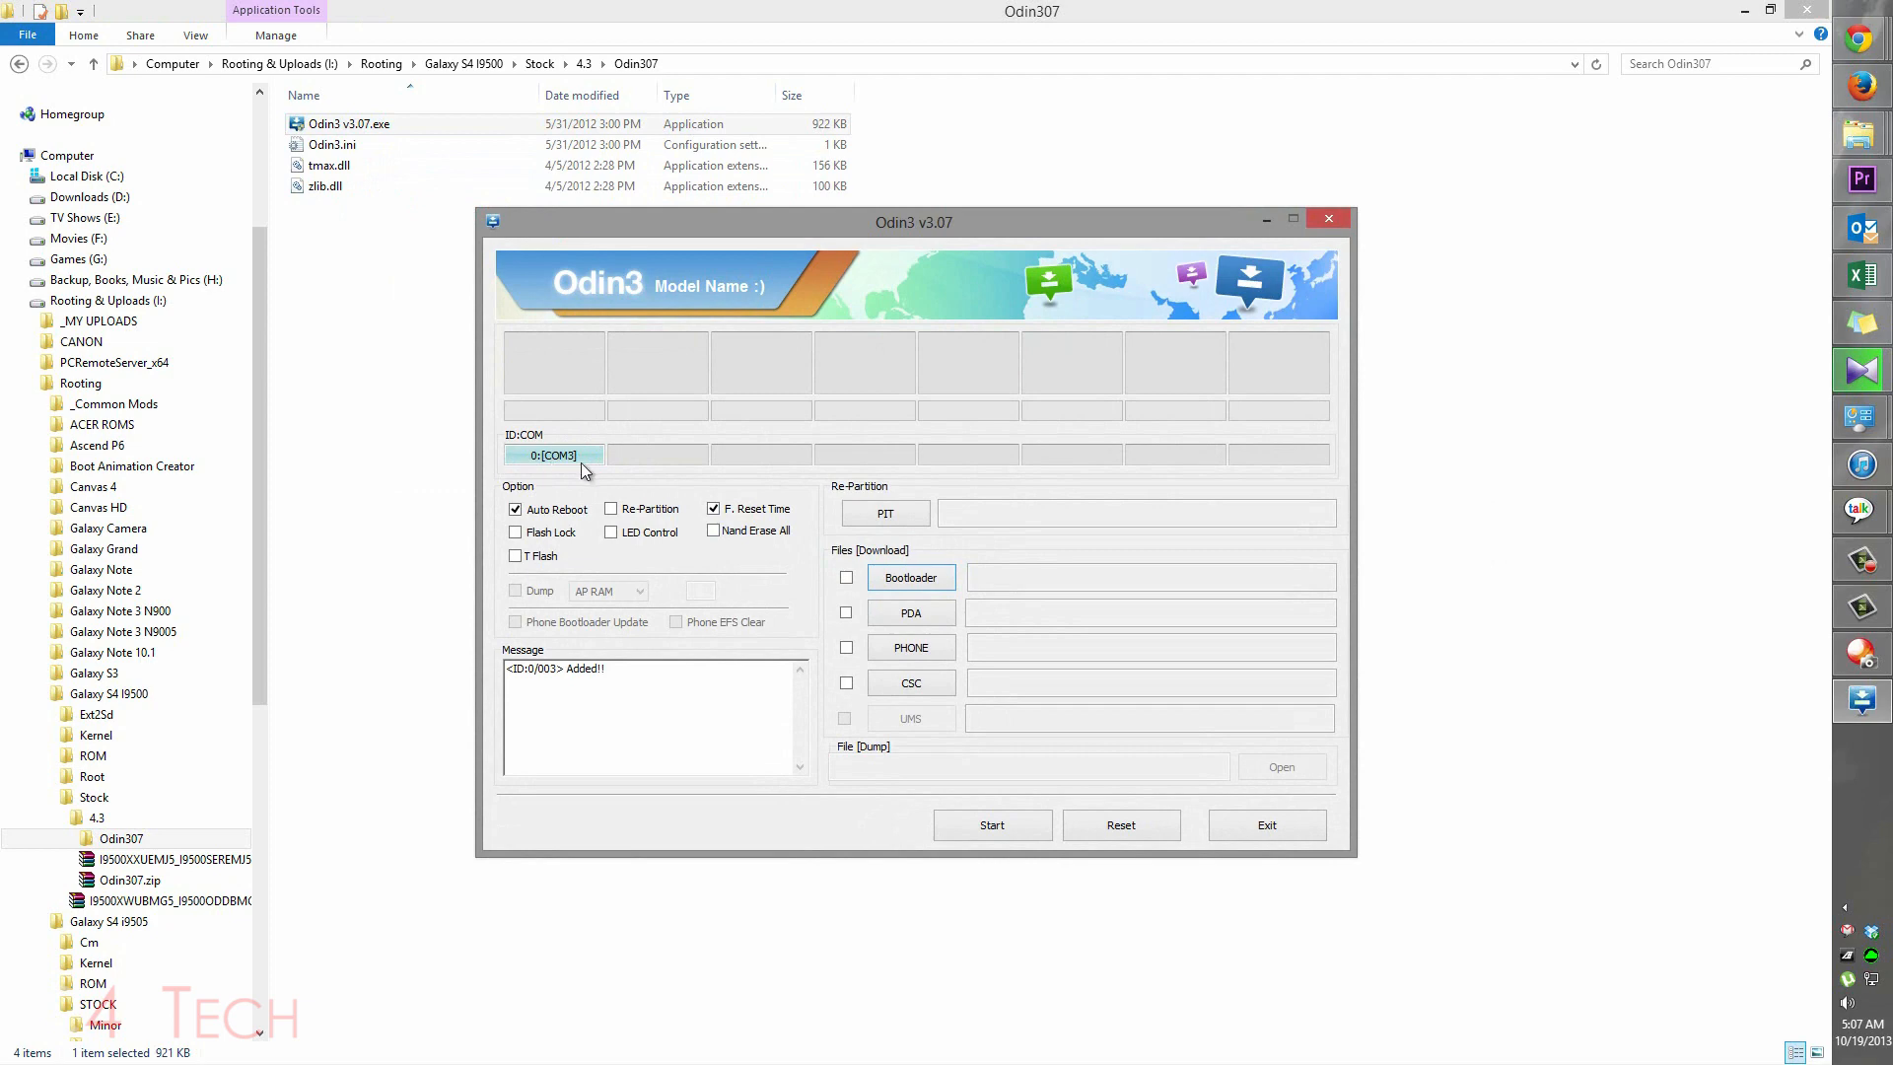
Confirm the phone is added on COM3 and open the PDA file picker
{"action": "left_click", "coordinate": [1843, 908]}
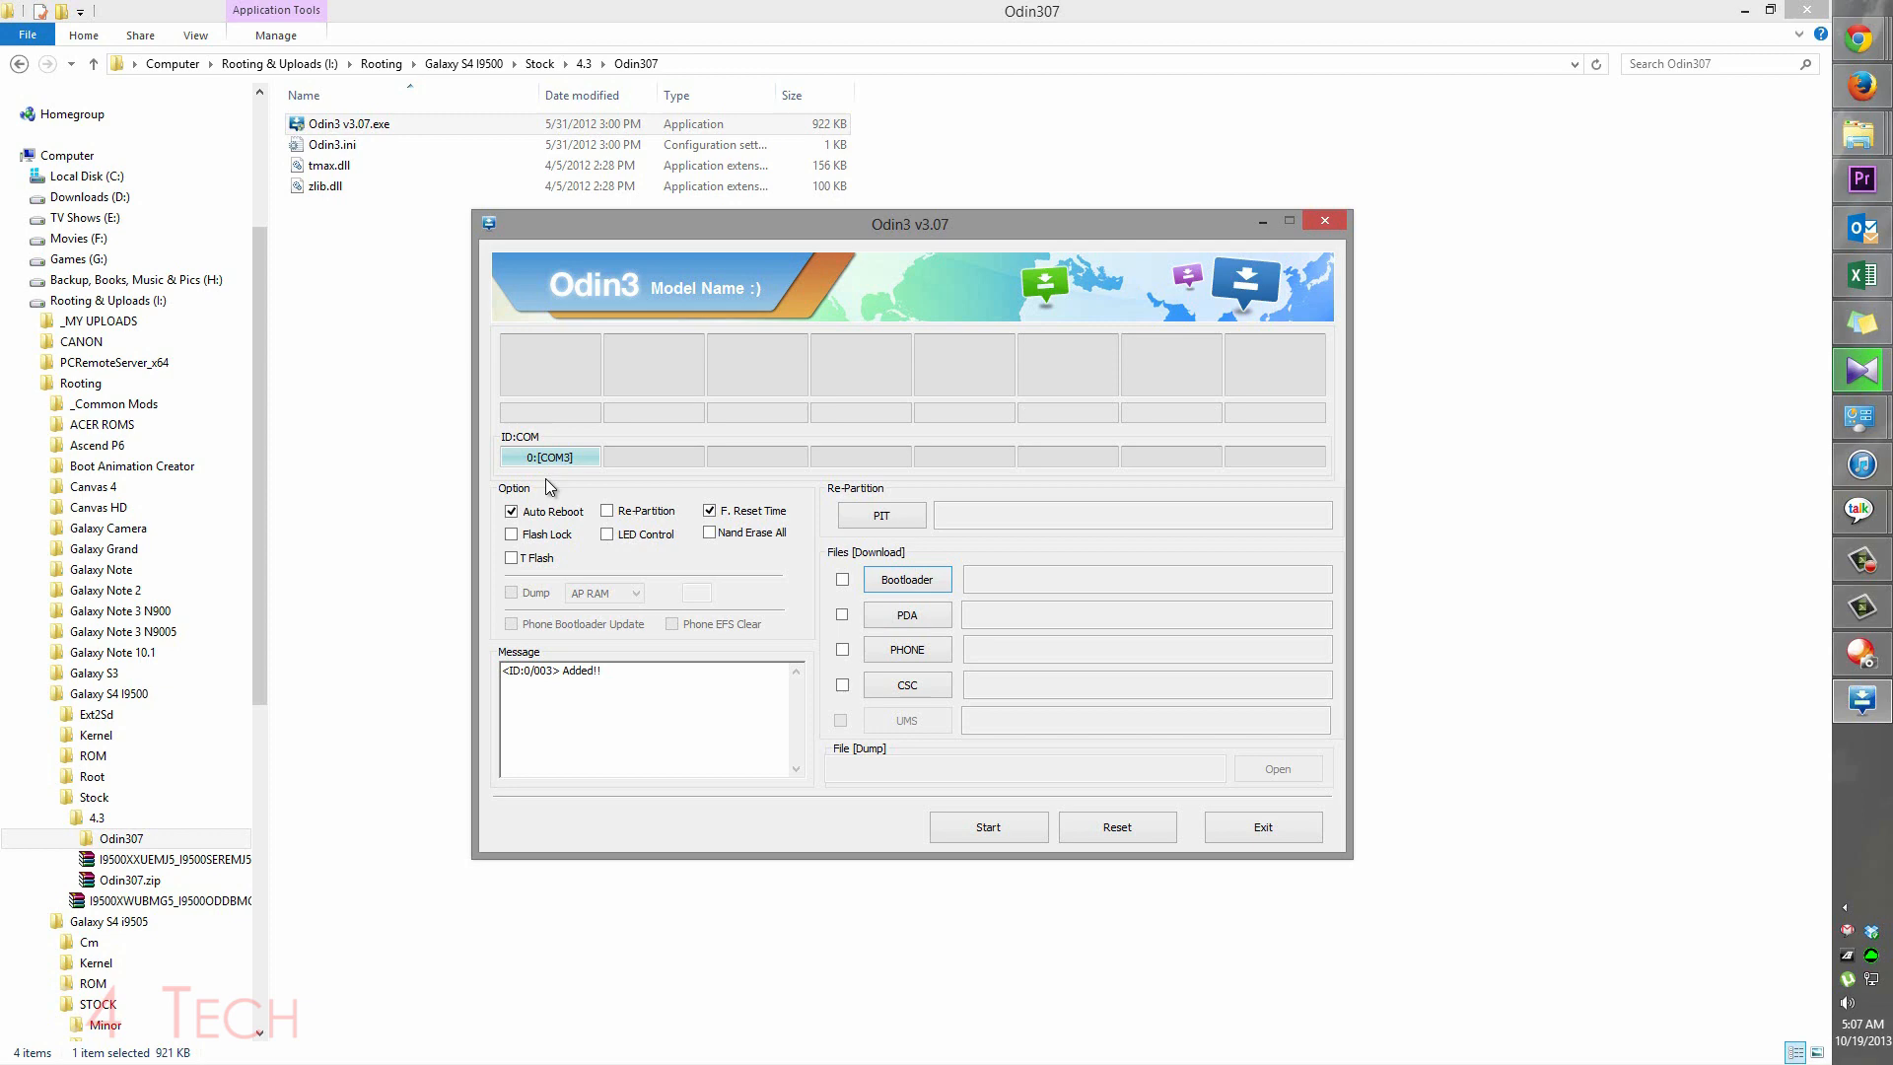
{"action": "left_click", "coordinate": [907, 613]}
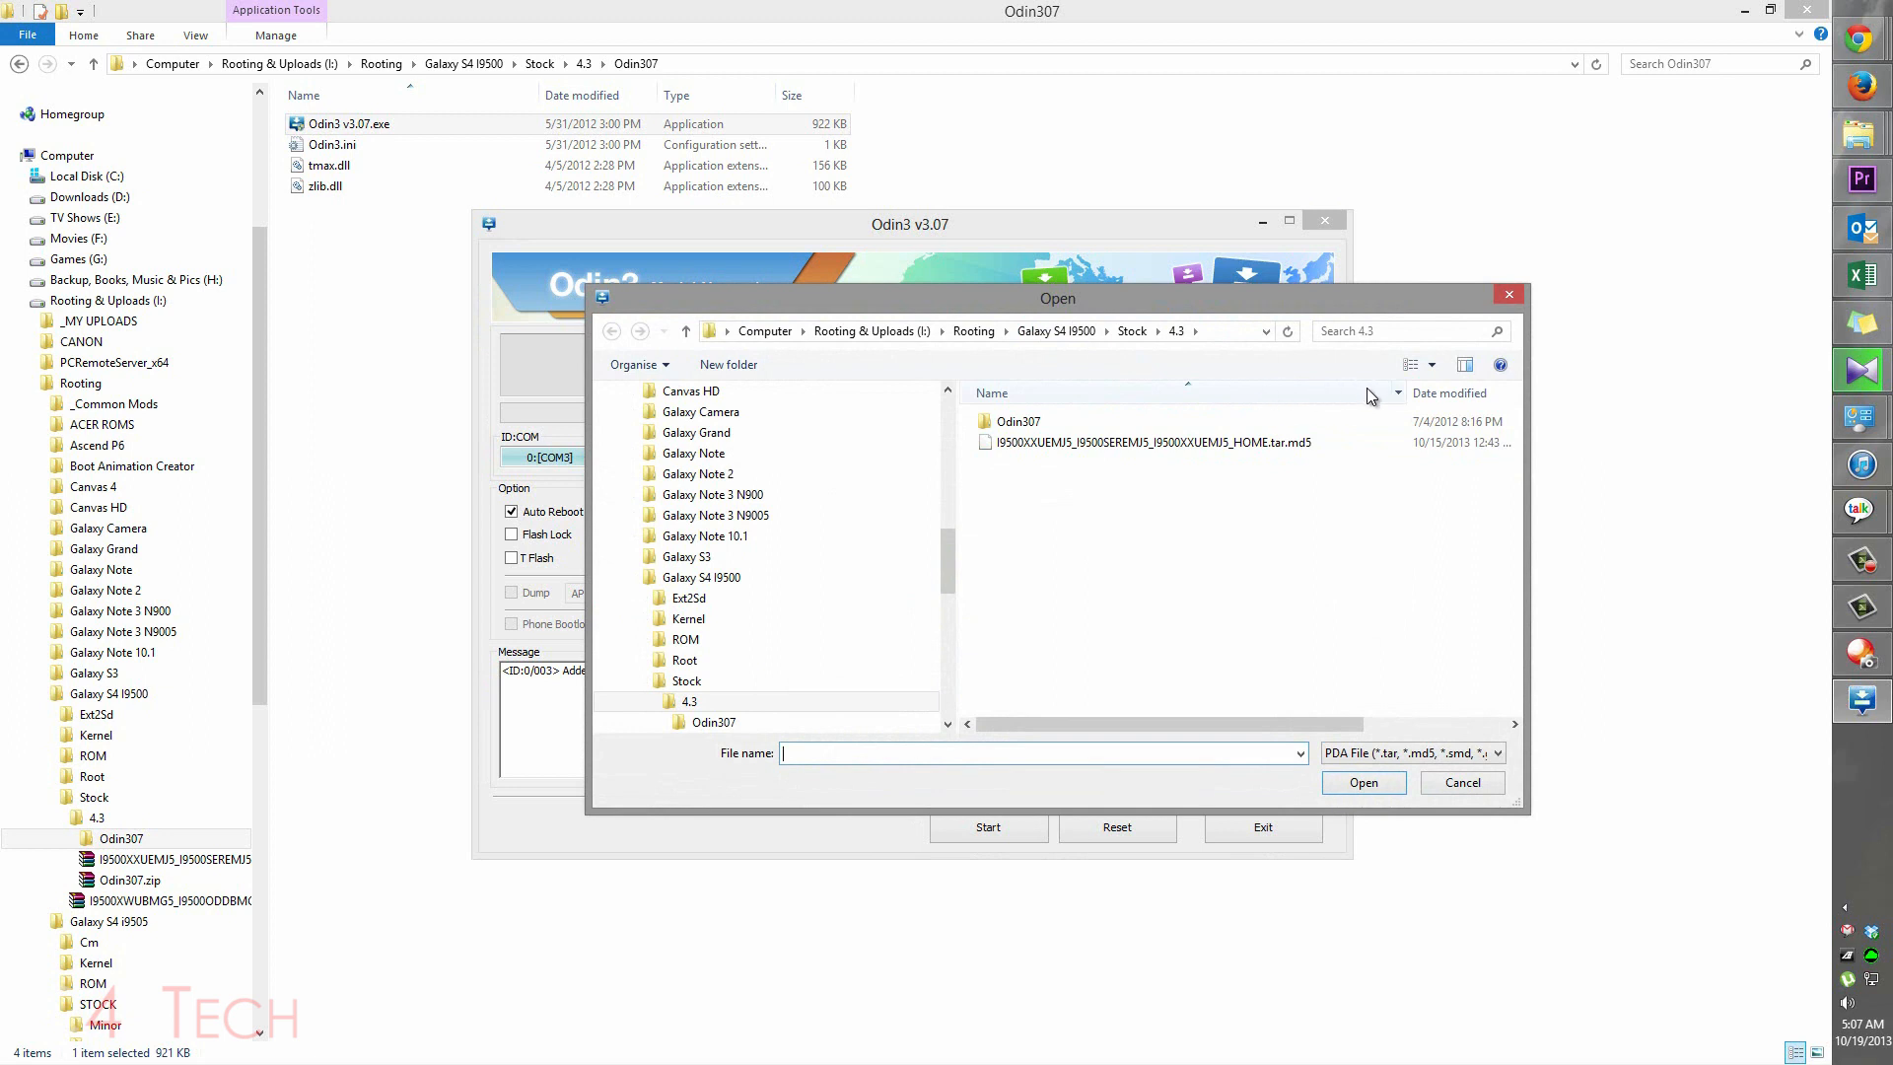
Choose I9500XXUEMJ5 HOME.tar.md5 for the PDA slot and let the MD5 check pass
{"action": "left_click", "coordinate": [1140, 441]}
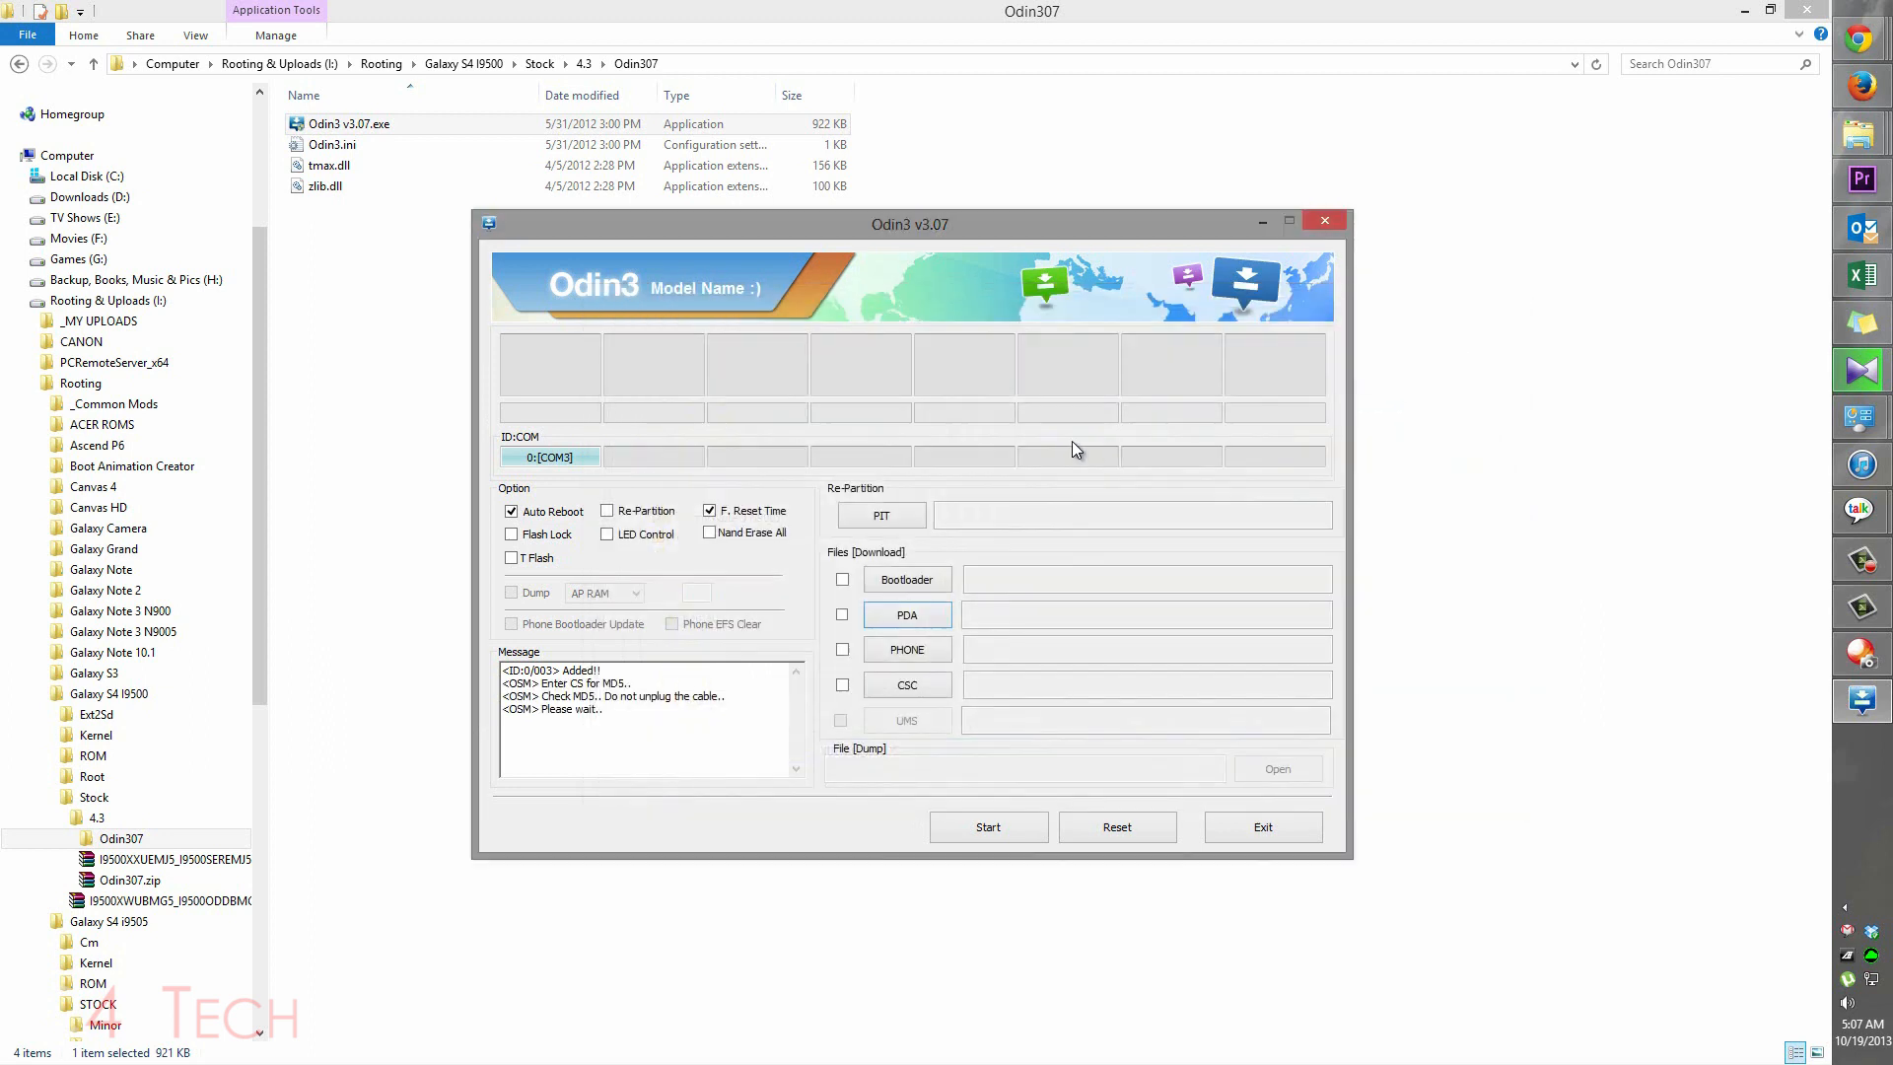
{"action": "mouse_move", "coordinate": [1021, 841]}
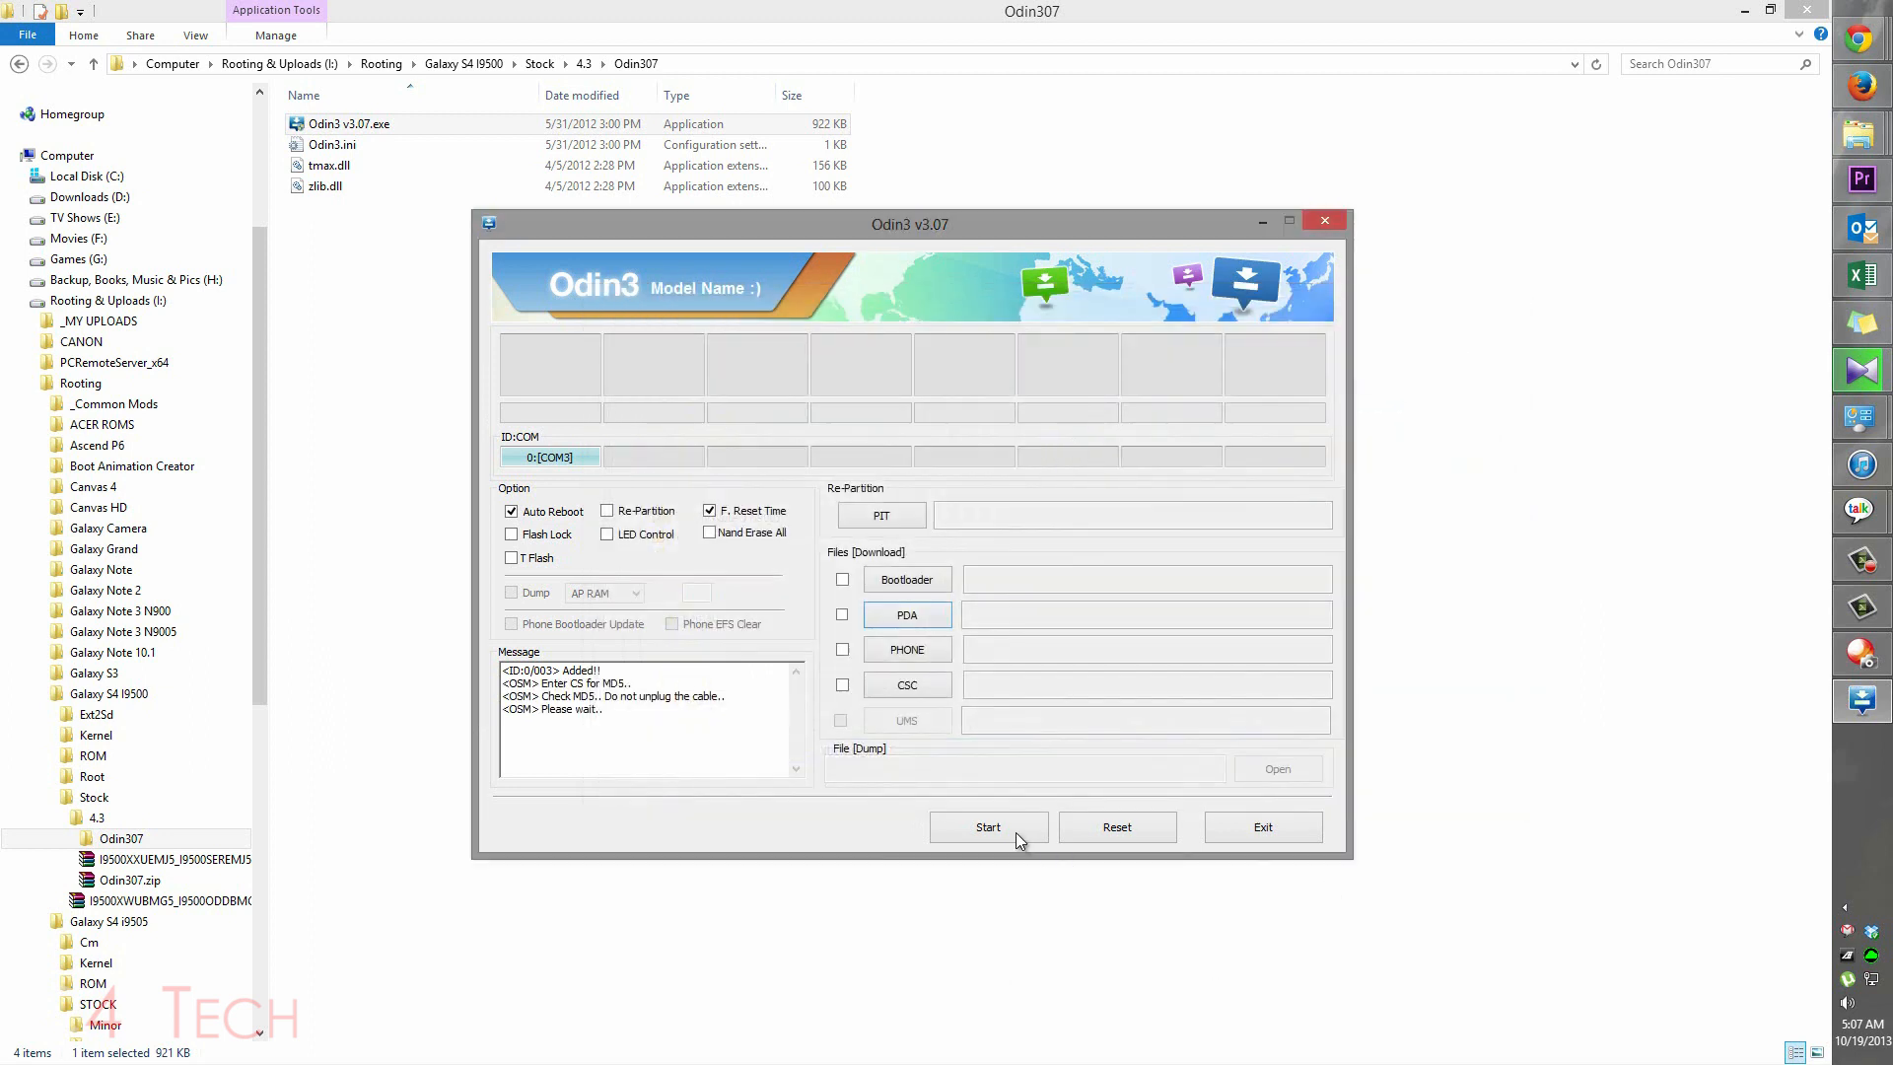
{"action": "mouse_move", "coordinate": [957, 272]}
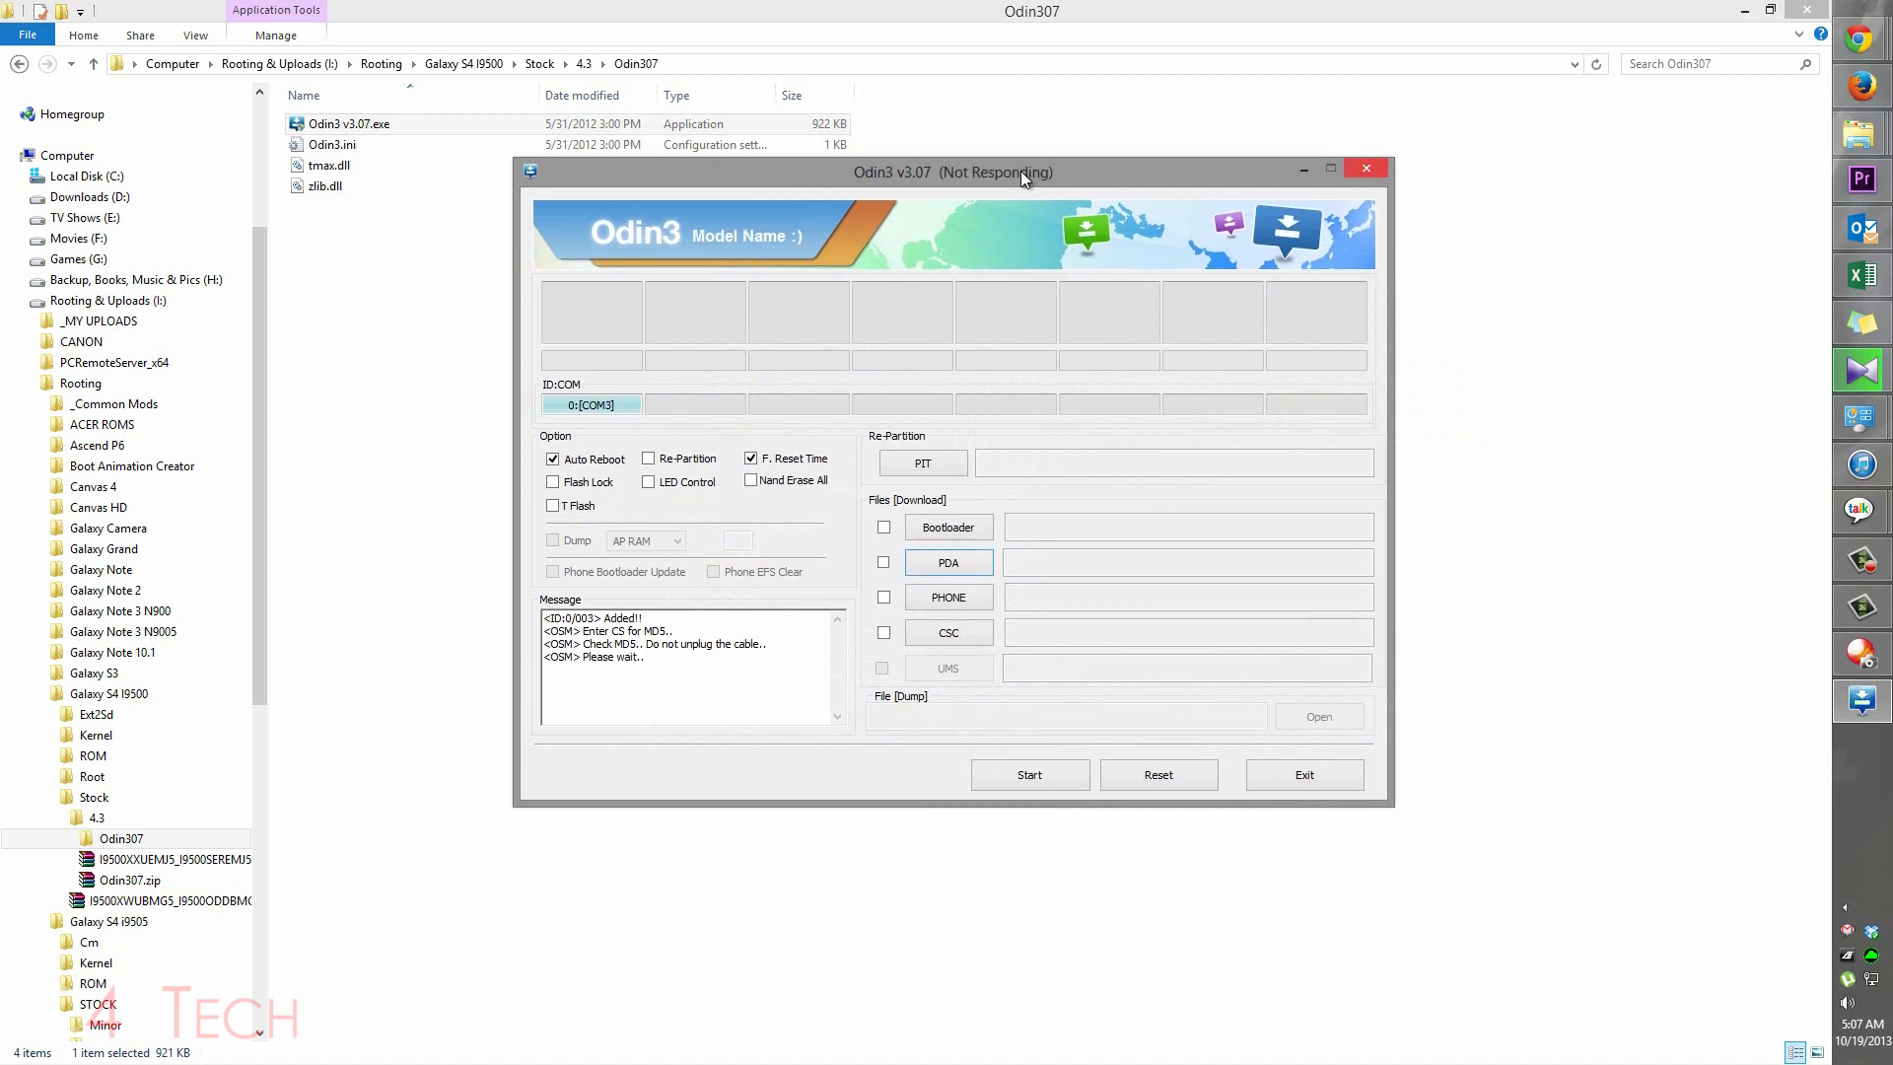
{"action": "mouse_move", "coordinate": [1017, 152]}
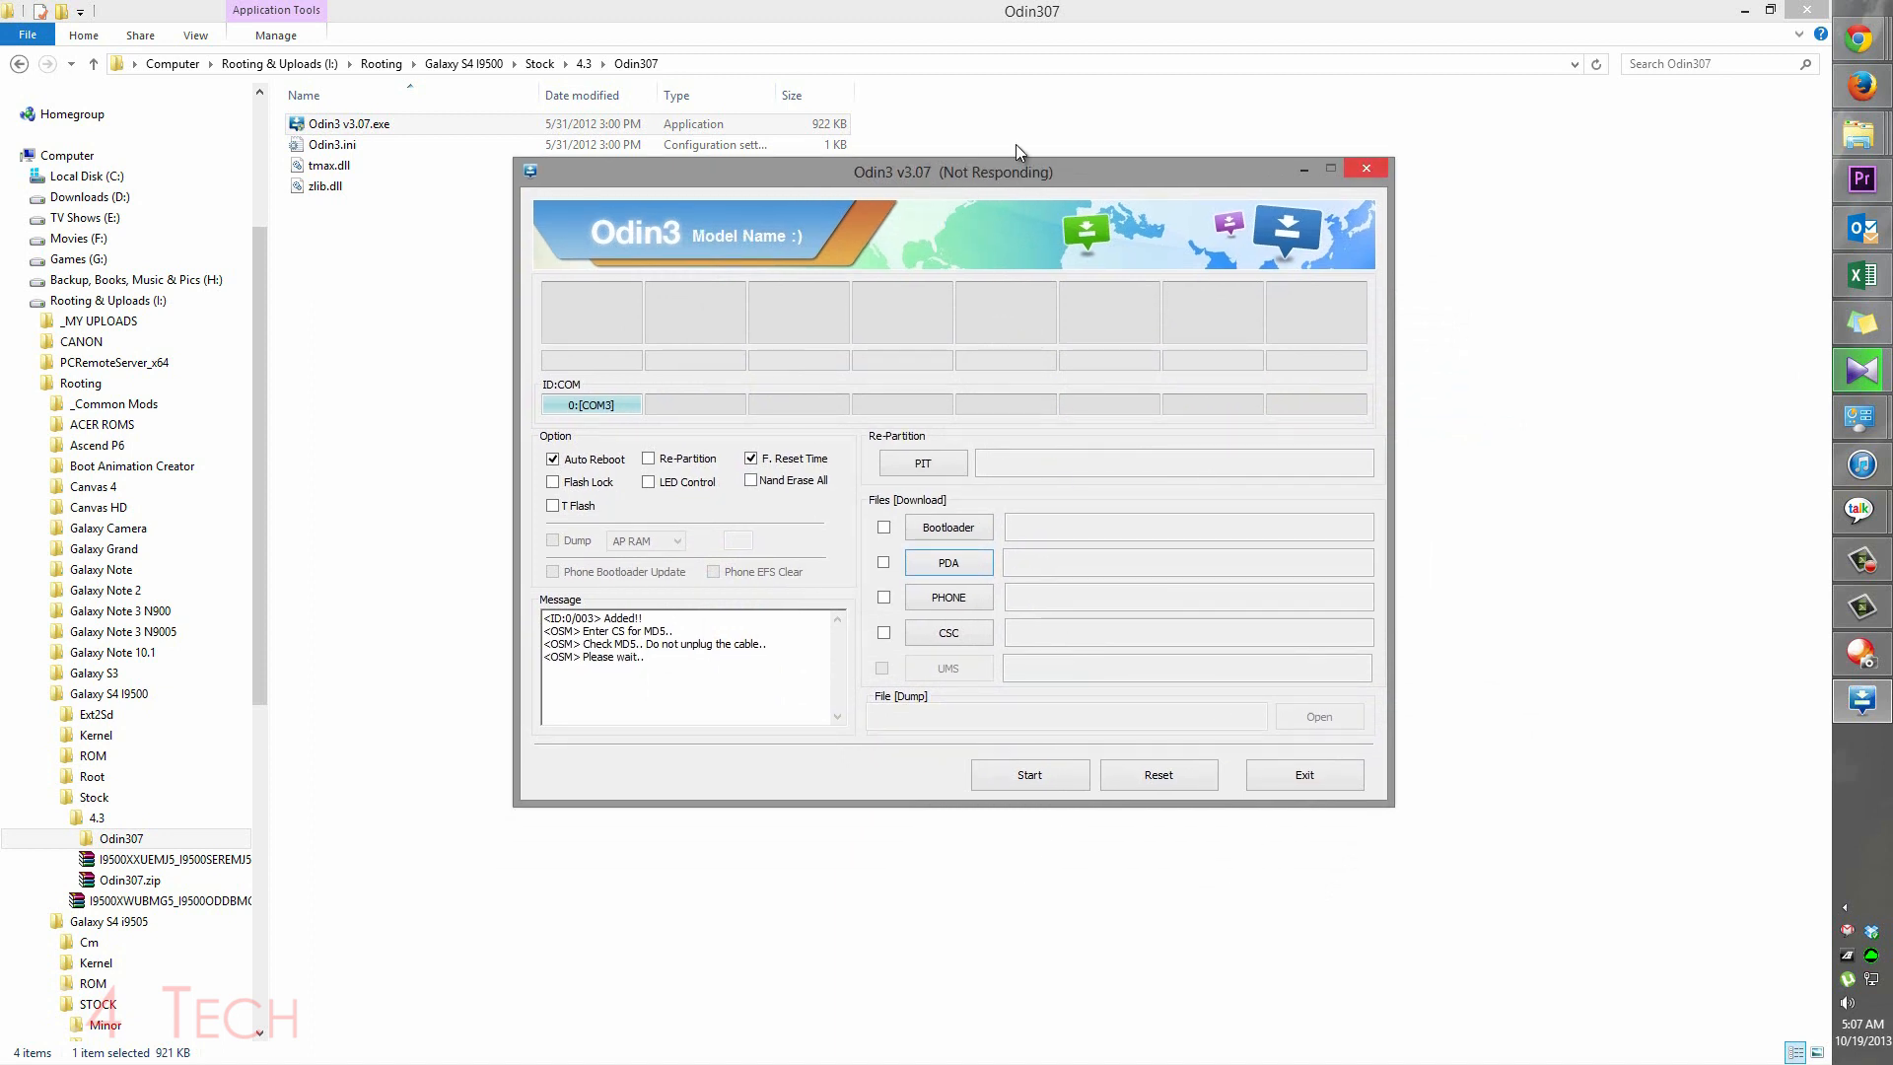
{"action": "mouse_move", "coordinate": [953, 183]}
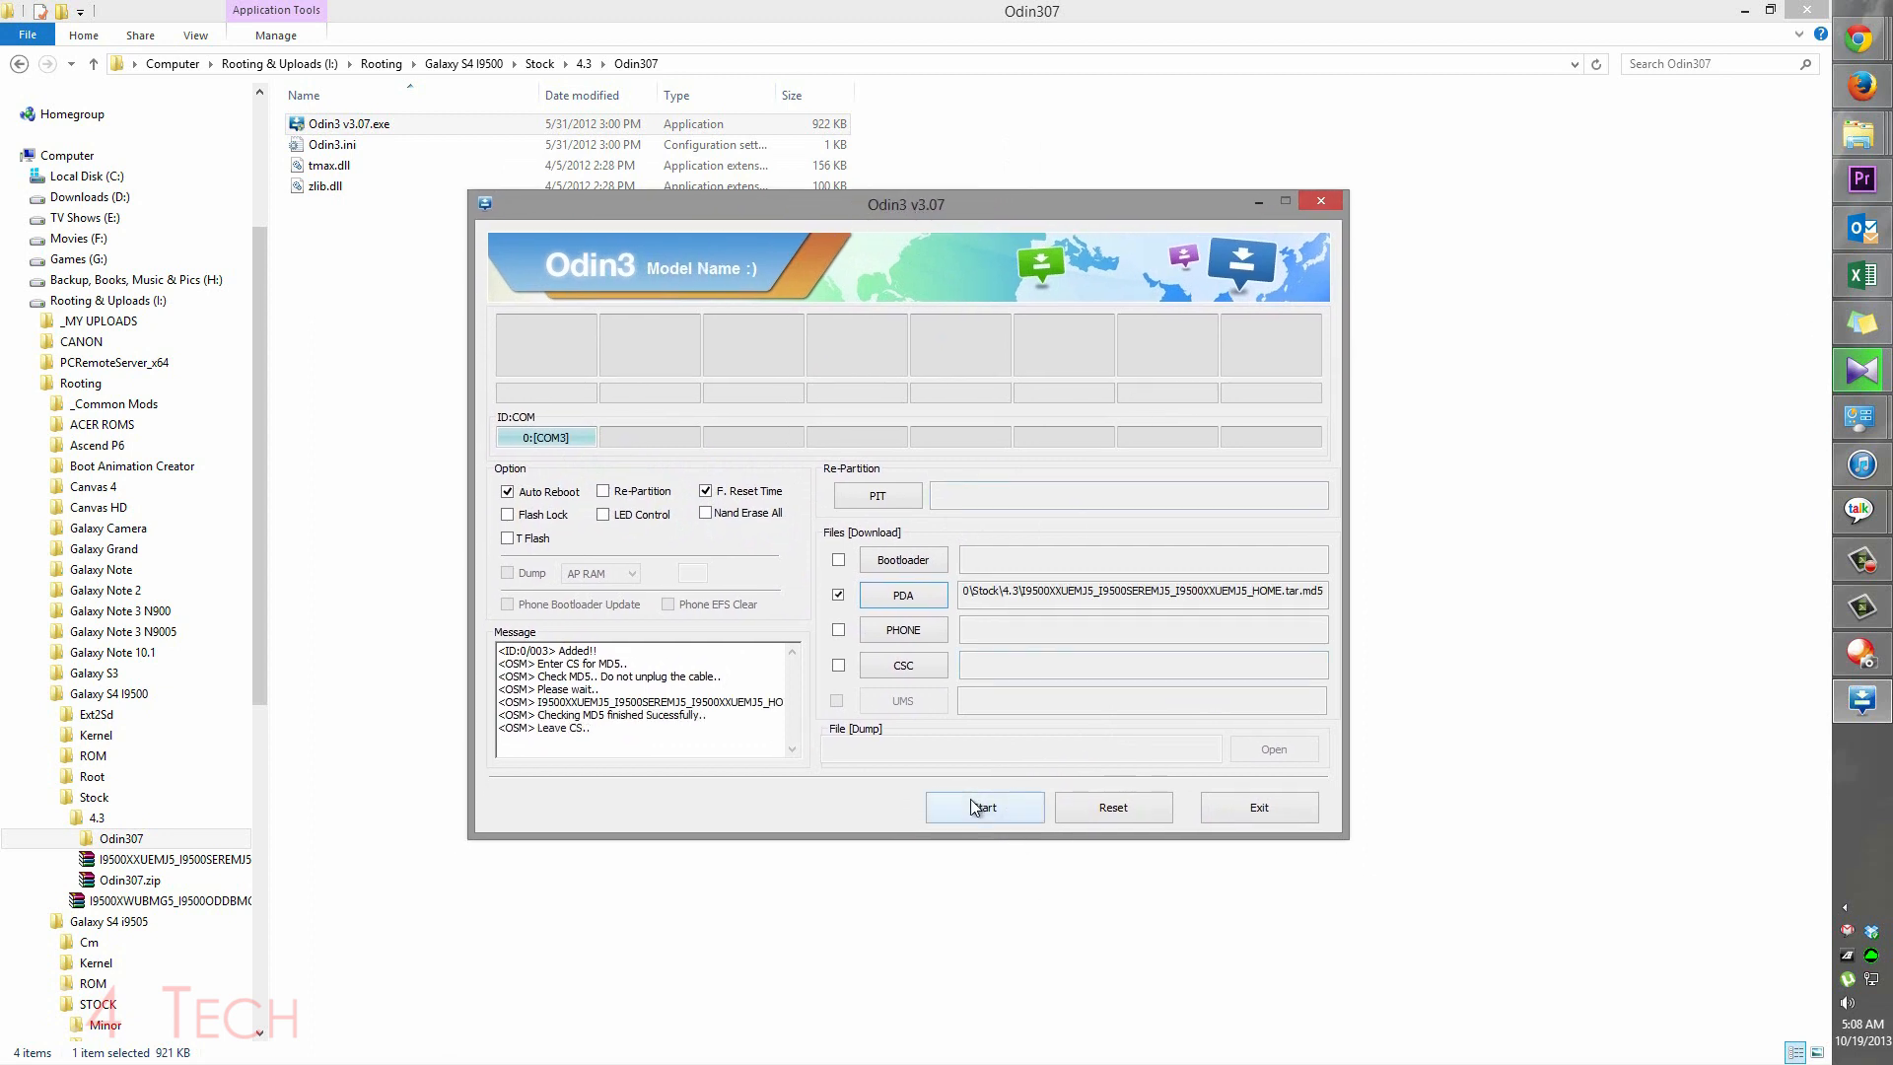
Flash the firmware until RESET! and RES OK appear, then close Odin
{"action": "left_click", "coordinate": [984, 806]}
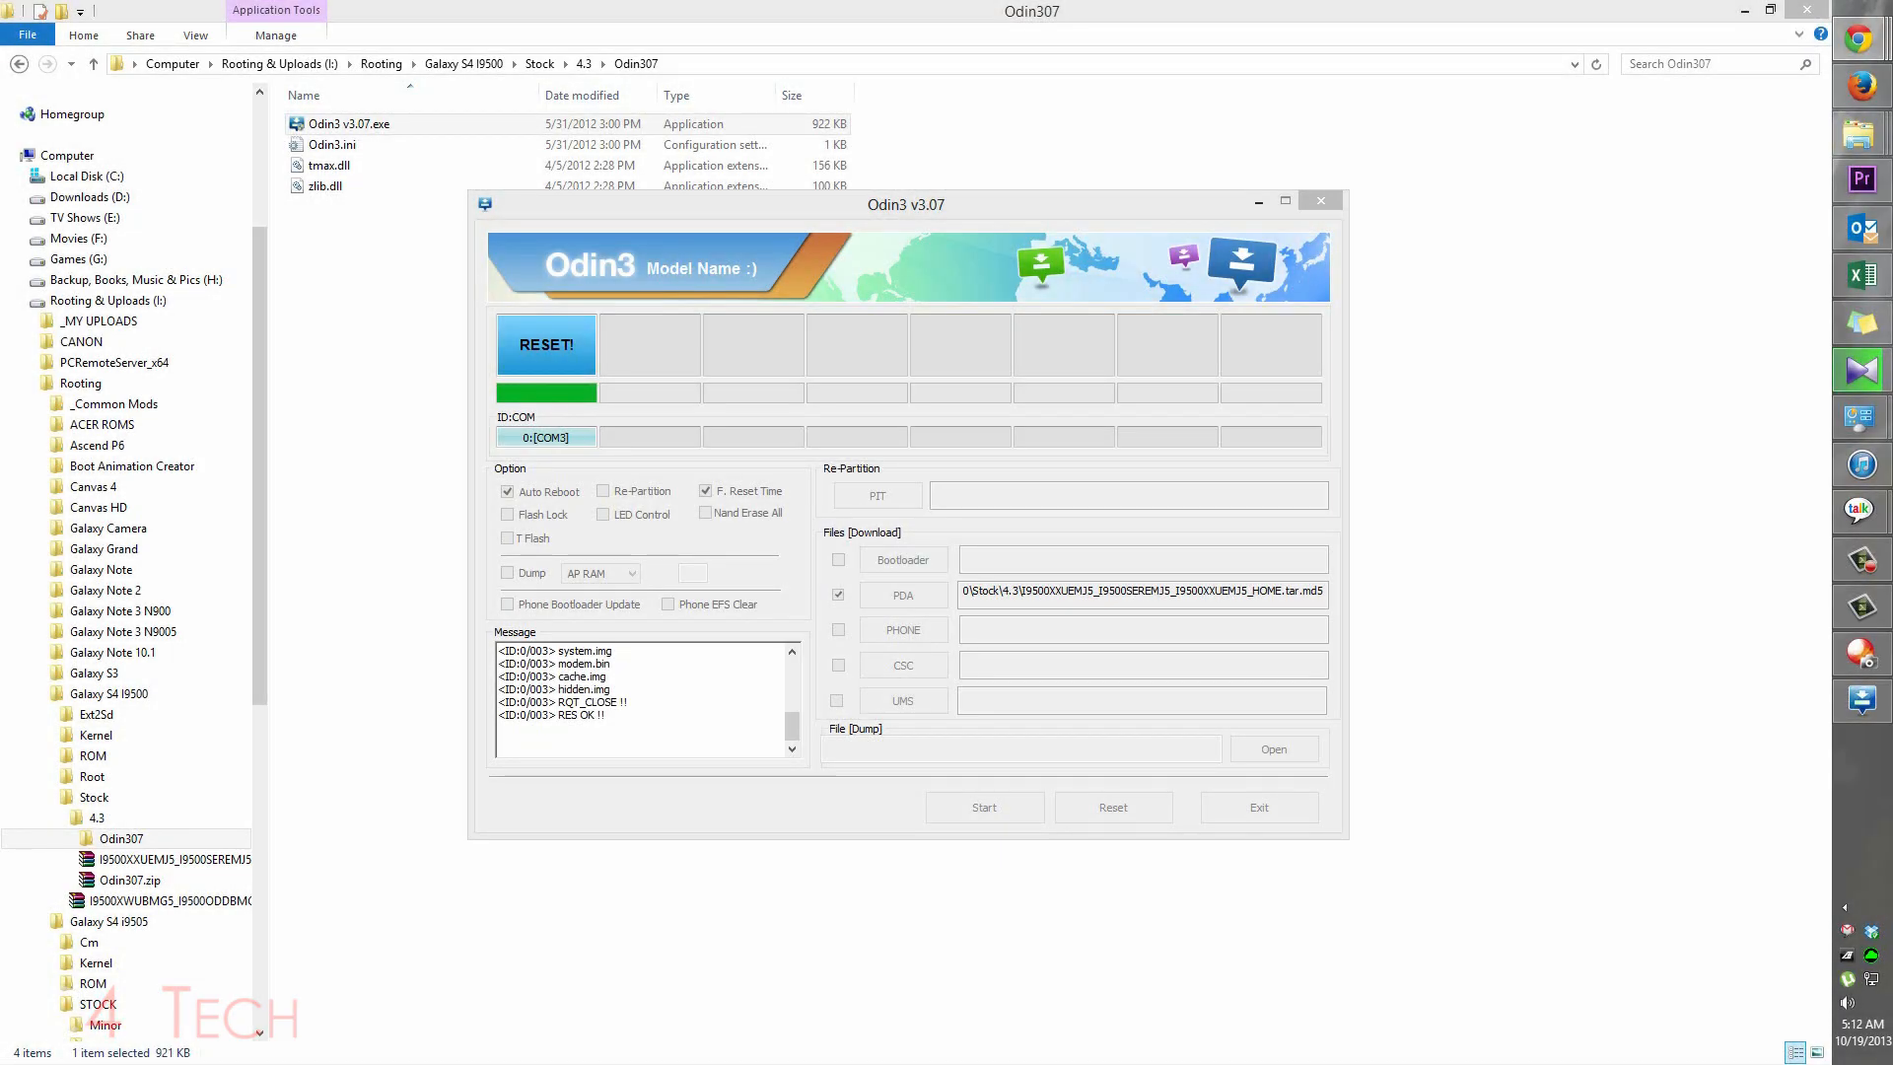
{"action": "mouse_move", "coordinate": [485, 374]}
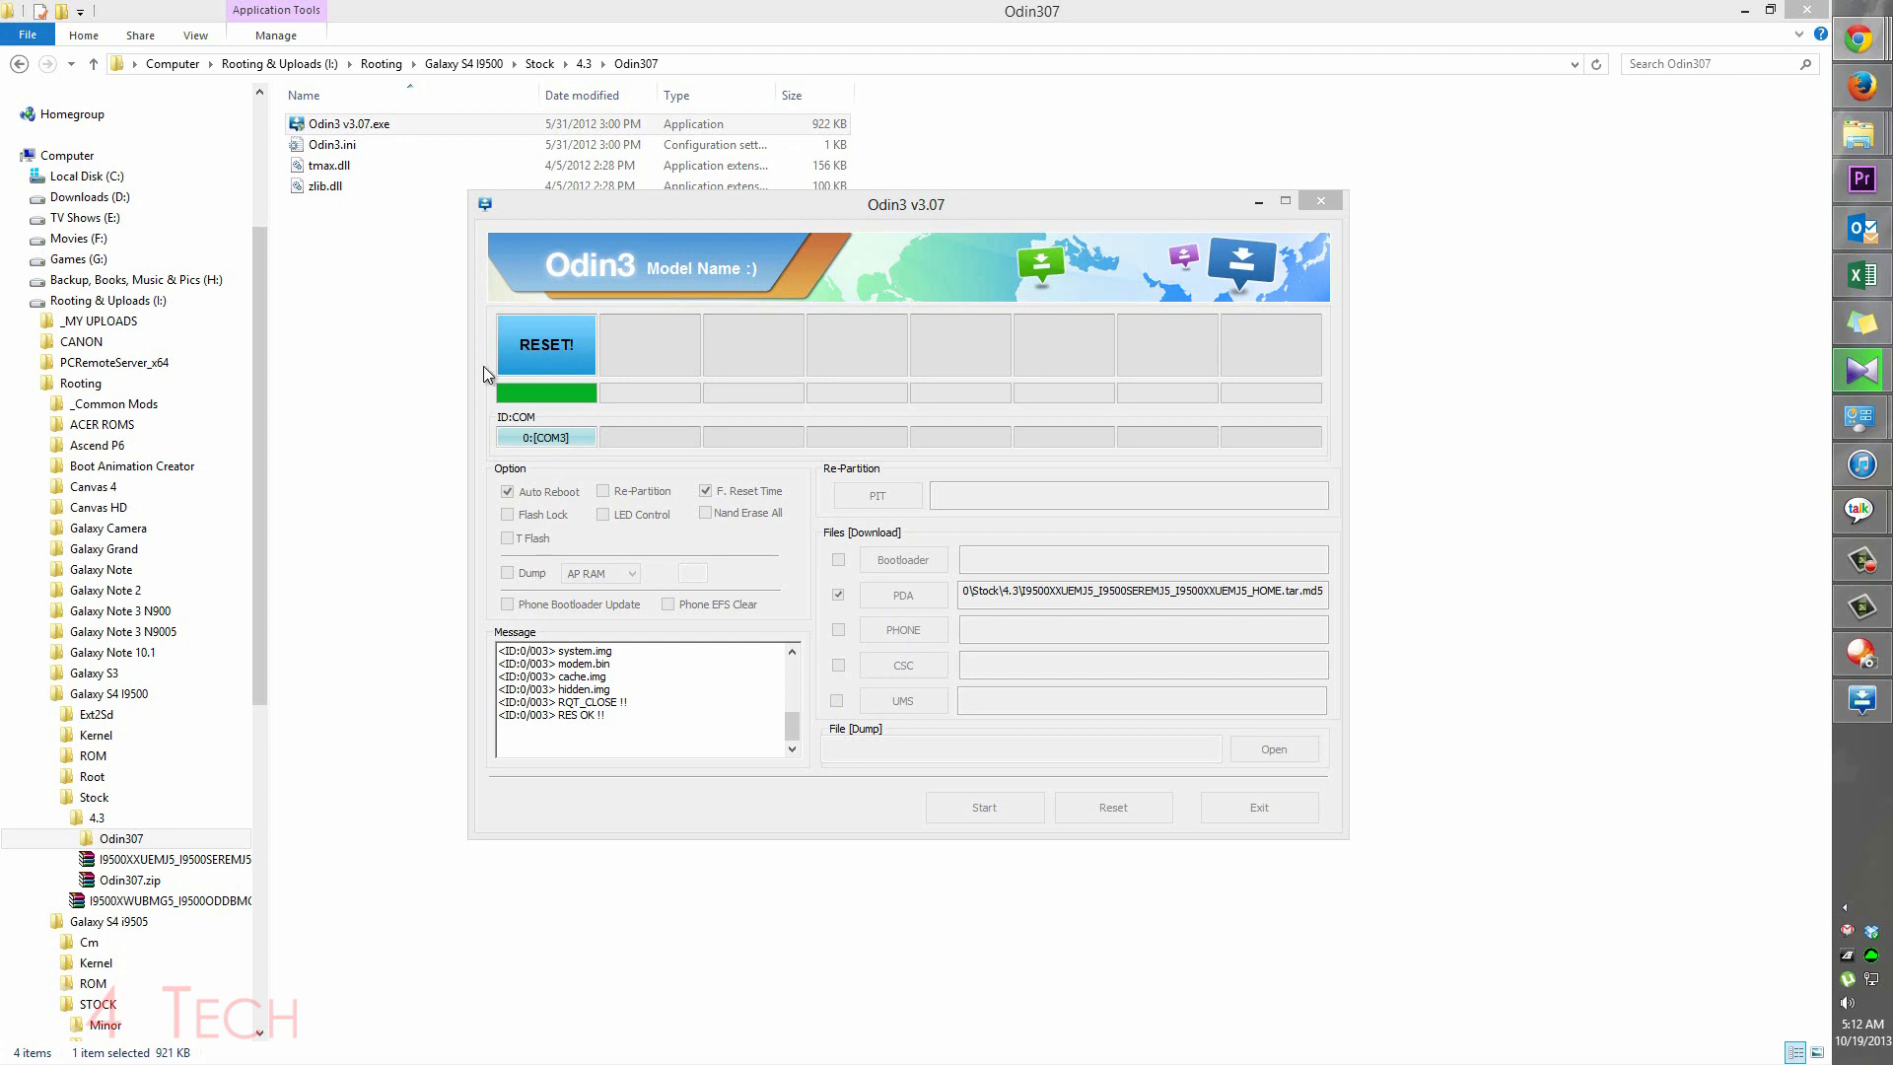
{"action": "left_click", "coordinate": [1319, 200]}
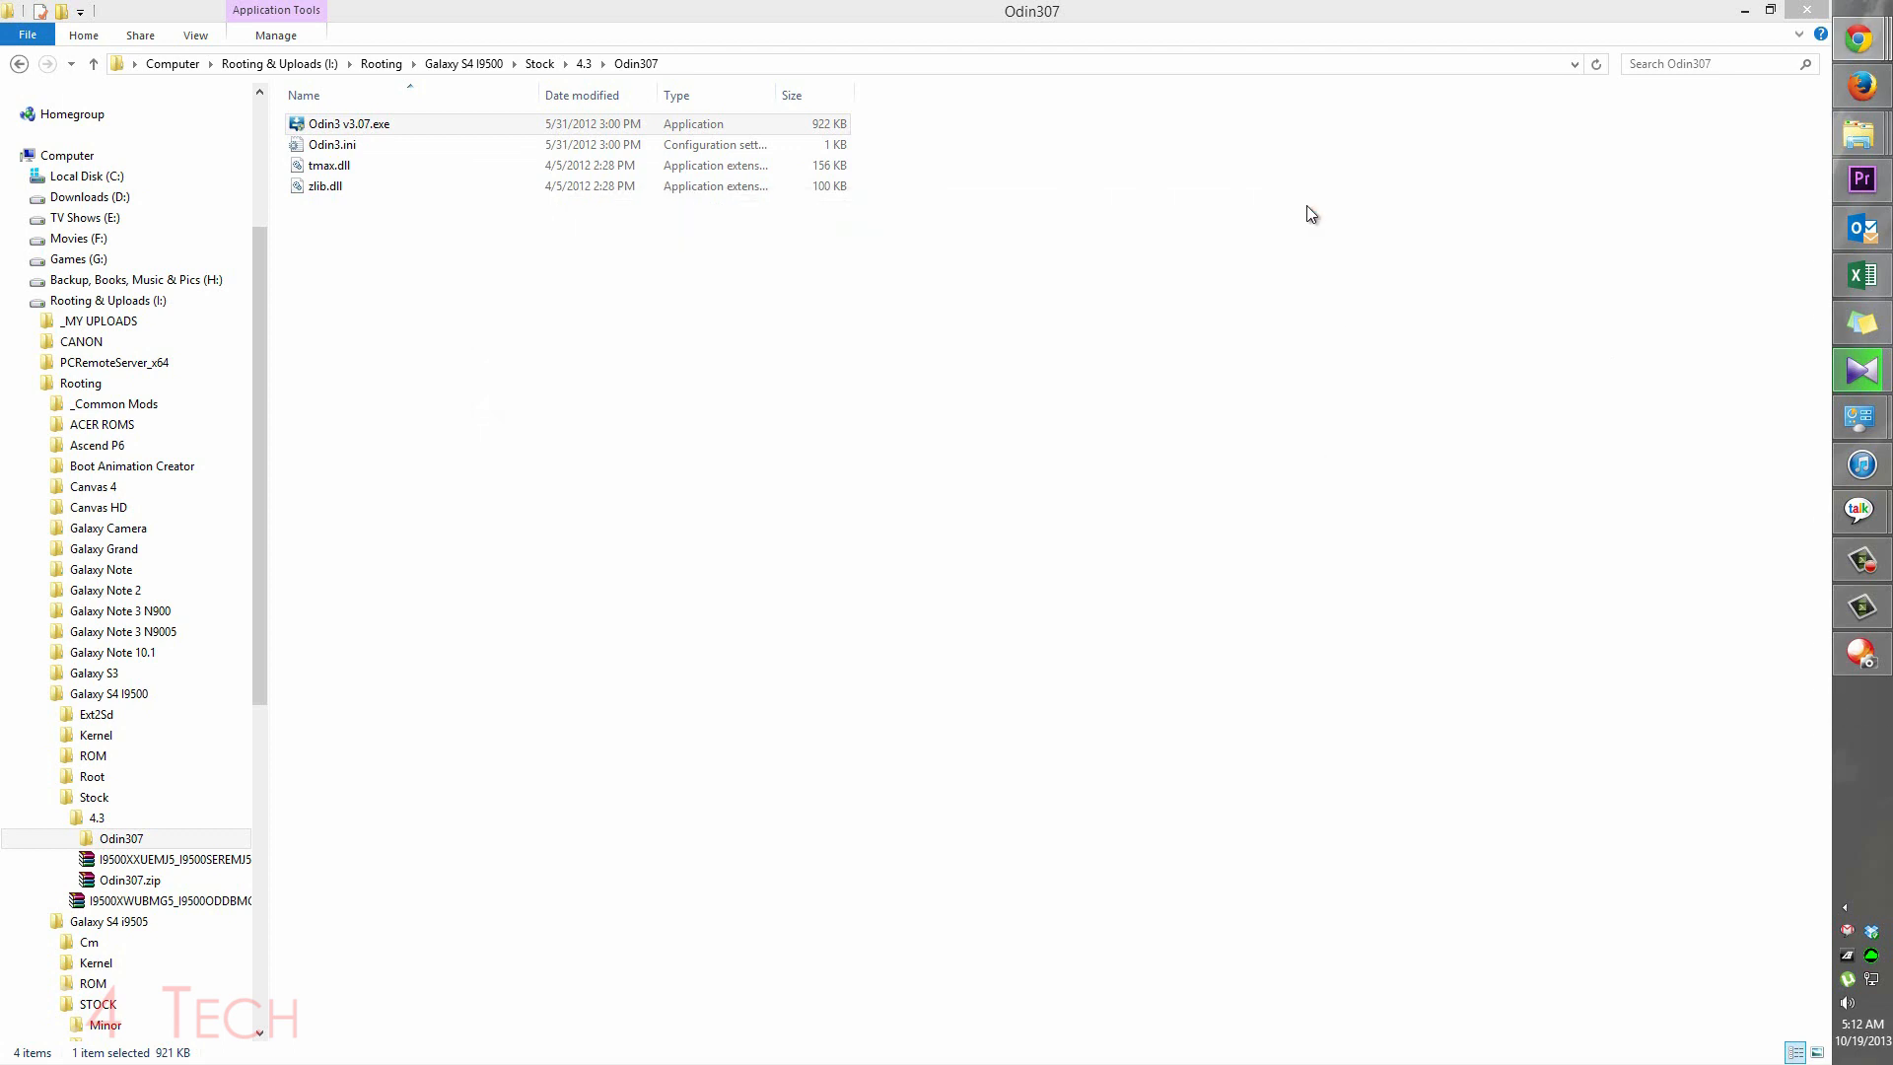